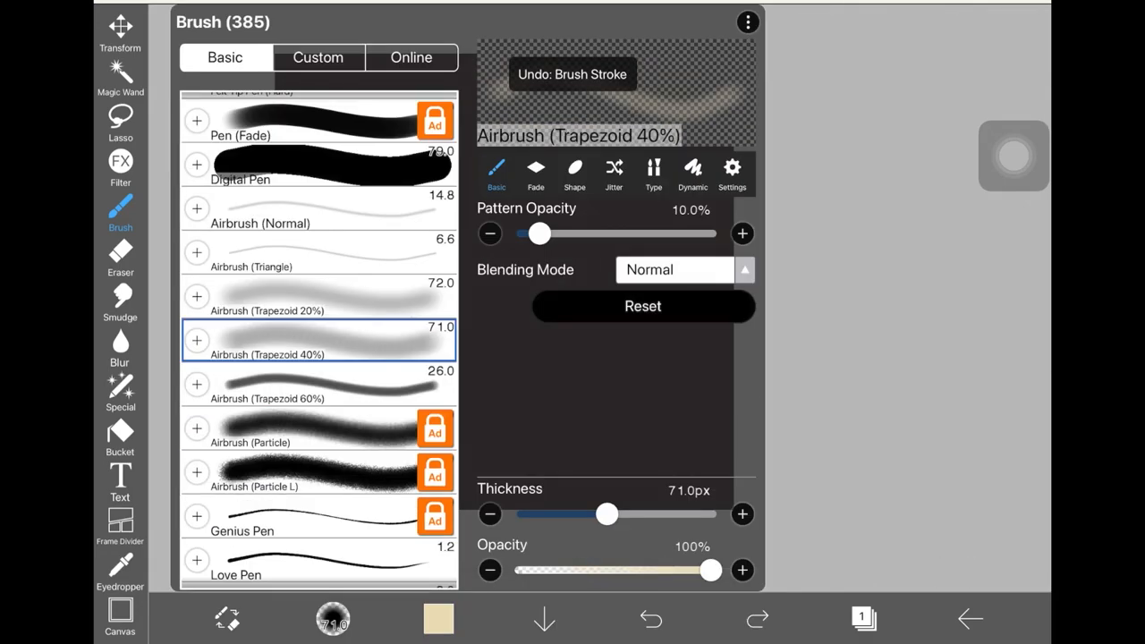
In the airbrush Fade settings, taper the stroke with Thickness of End at 11%
{"action": "left_click", "coordinate": [652, 619]}
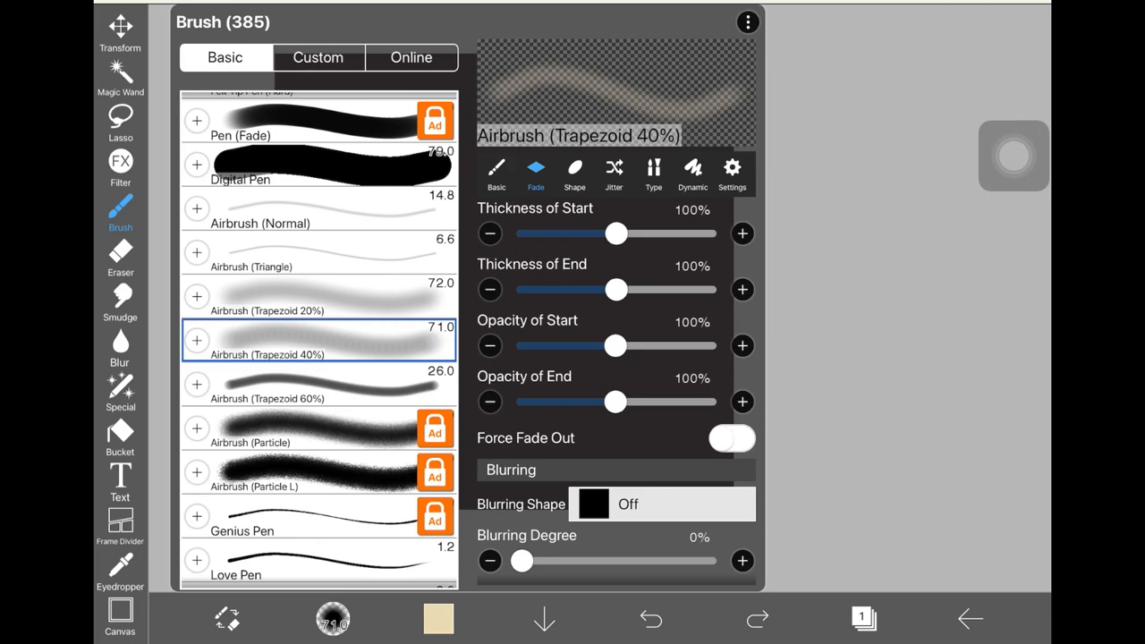
{"action": "left_click_drag", "start_coordinate": [616, 290], "coordinate": [662, 289]}
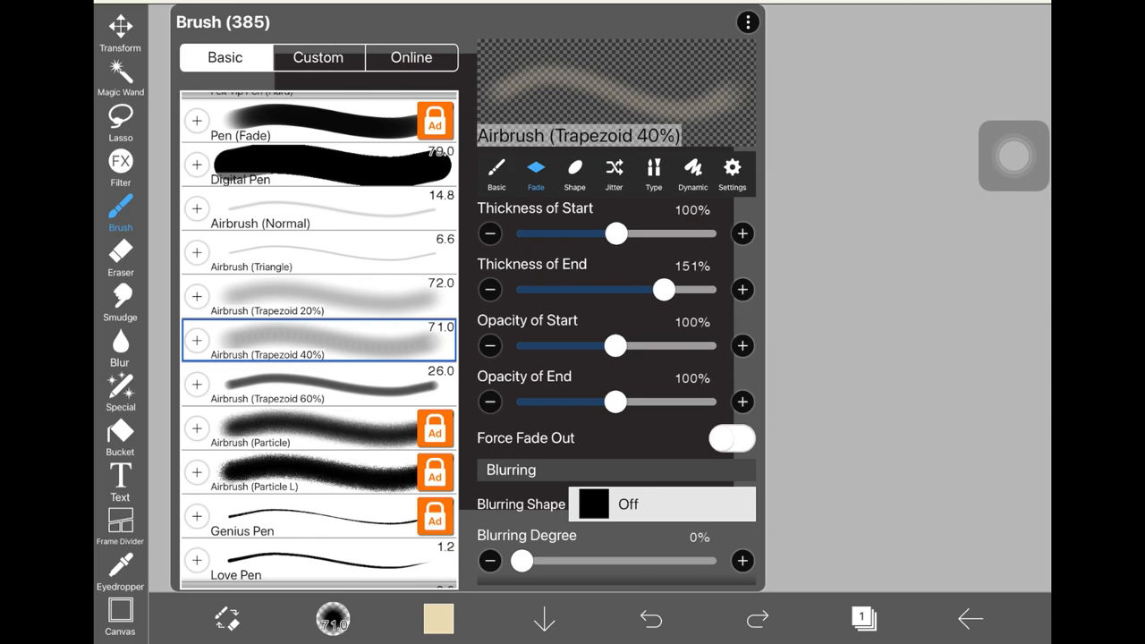
{"action": "left_click_drag", "start_coordinate": [662, 290], "coordinate": [558, 290]}
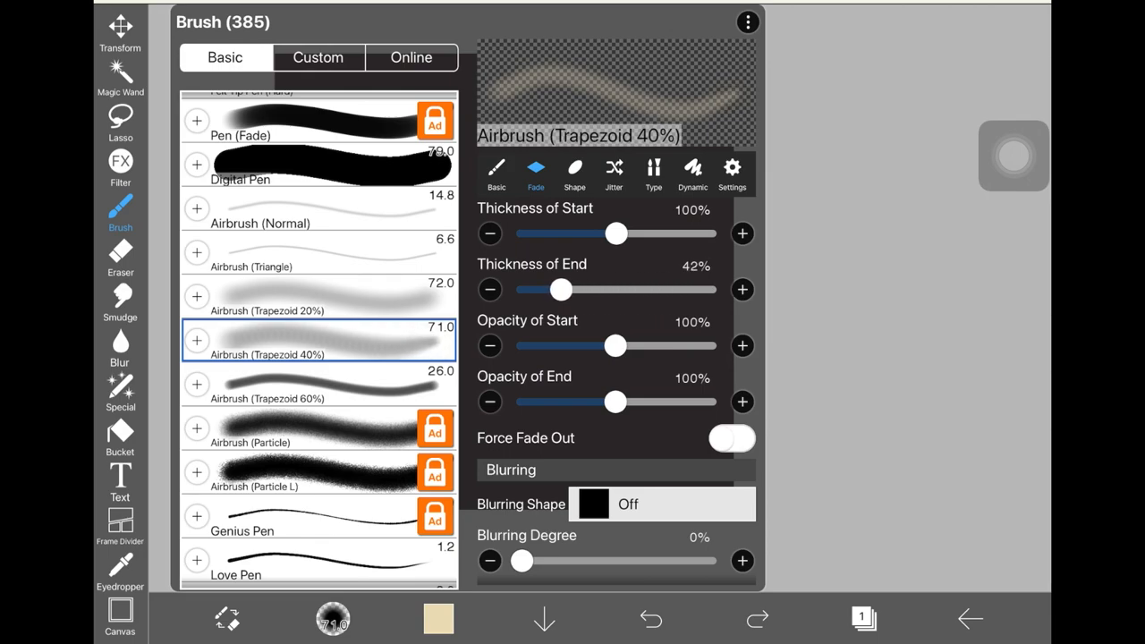
{"action": "left_click_drag", "start_coordinate": [559, 290], "coordinate": [531, 290]}
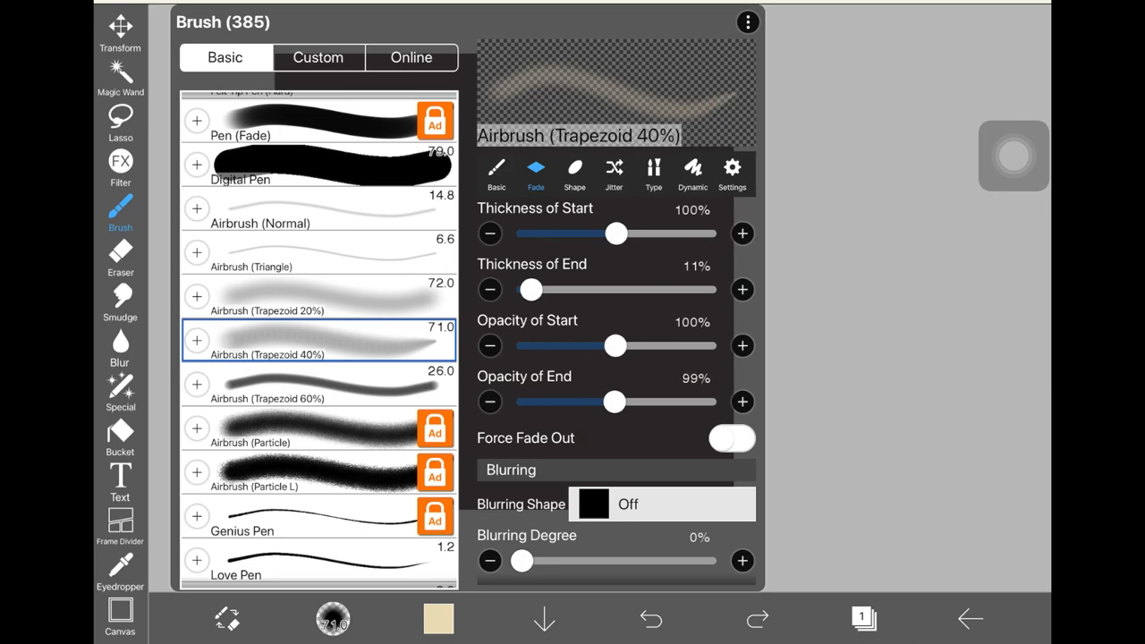
{"action": "left_click_drag", "start_coordinate": [608, 401], "coordinate": [562, 401]}
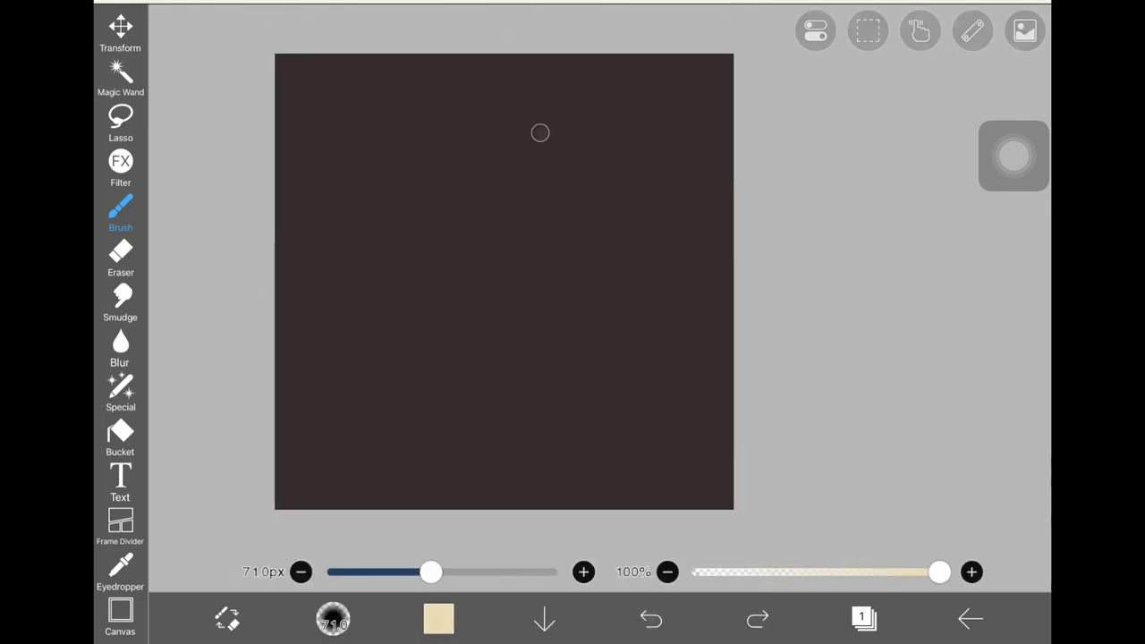
Paint wavy S-shaped cream strands, then broad soft volume with a 177 px brush
{"action": "left_click_drag", "start_coordinate": [541, 132], "coordinate": [505, 398]}
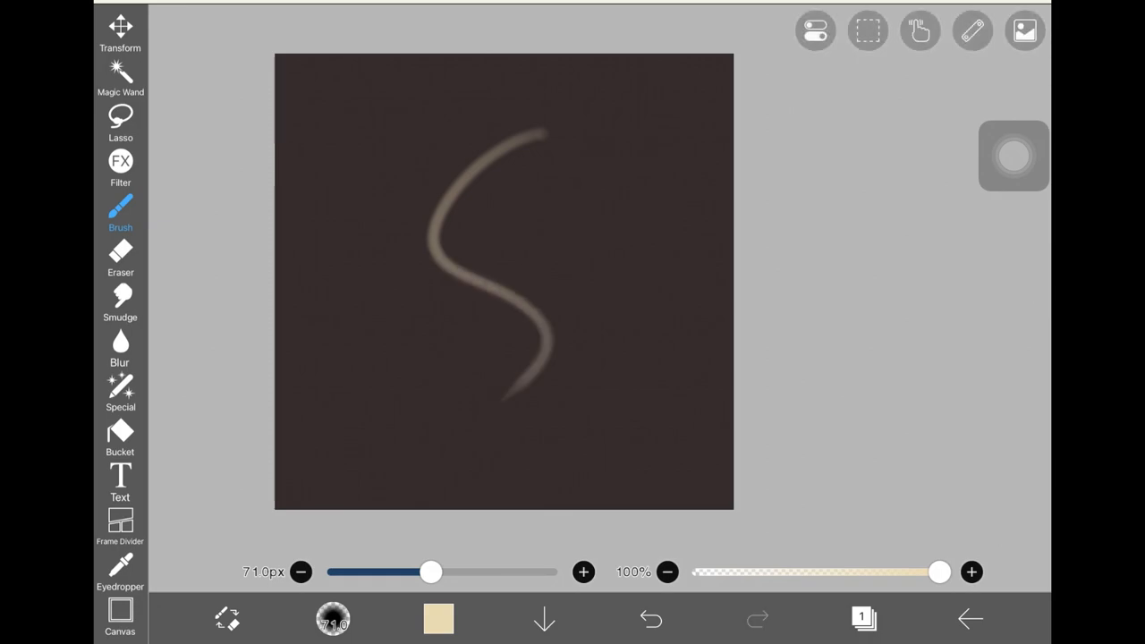
{"action": "left_click", "coordinate": [651, 619]}
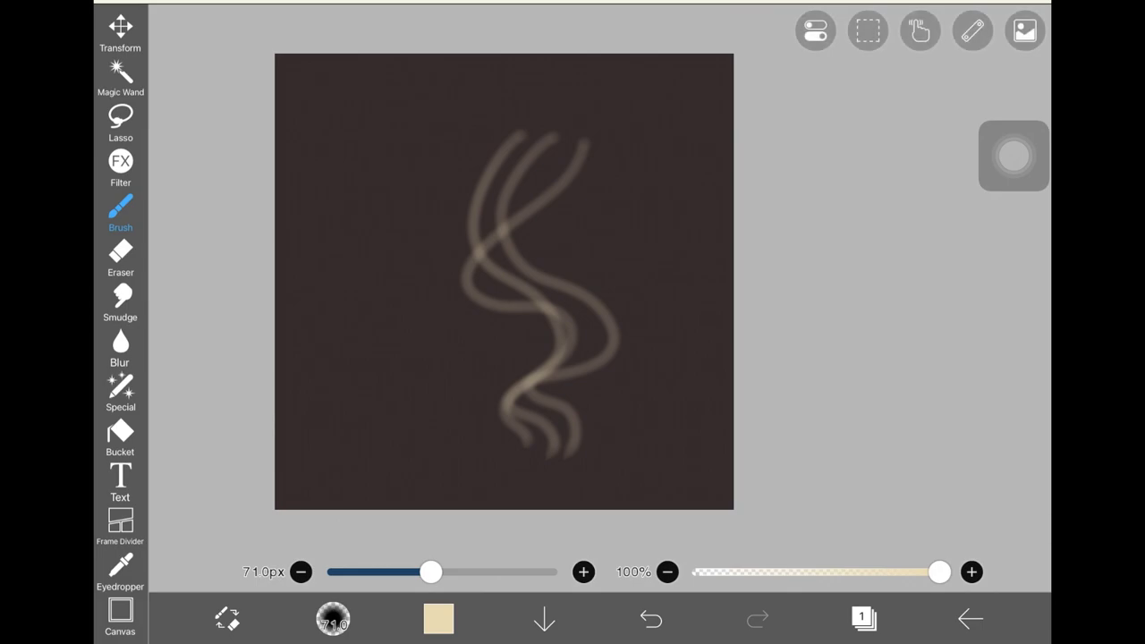
{"action": "left_click_drag", "start_coordinate": [429, 572], "coordinate": [473, 572]}
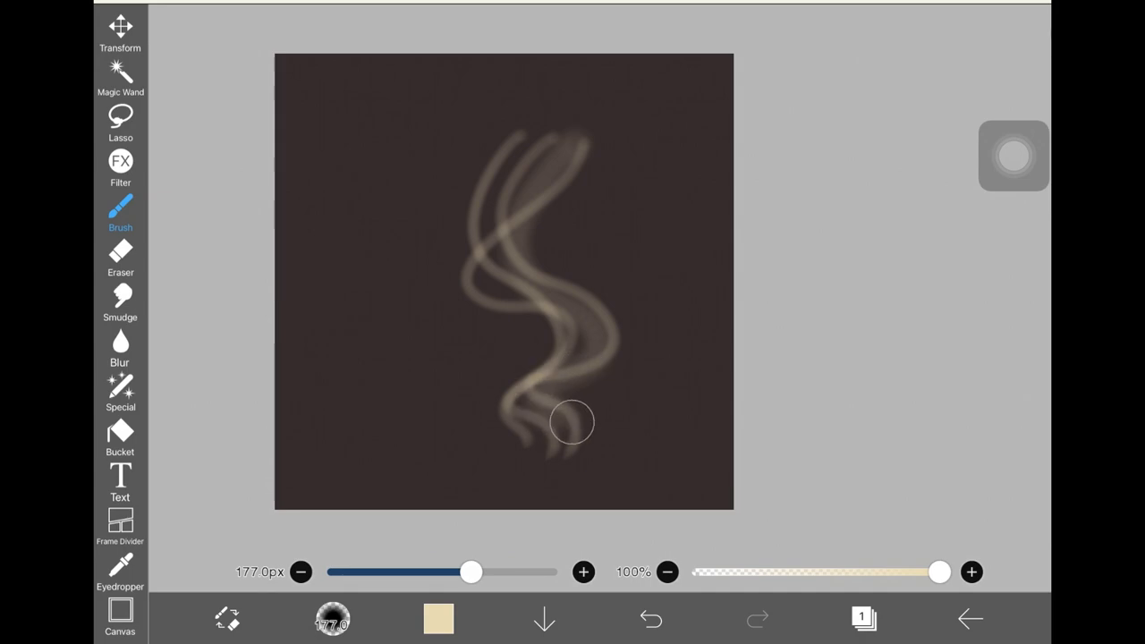
{"action": "left_click_drag", "start_coordinate": [572, 426], "coordinate": [528, 385]}
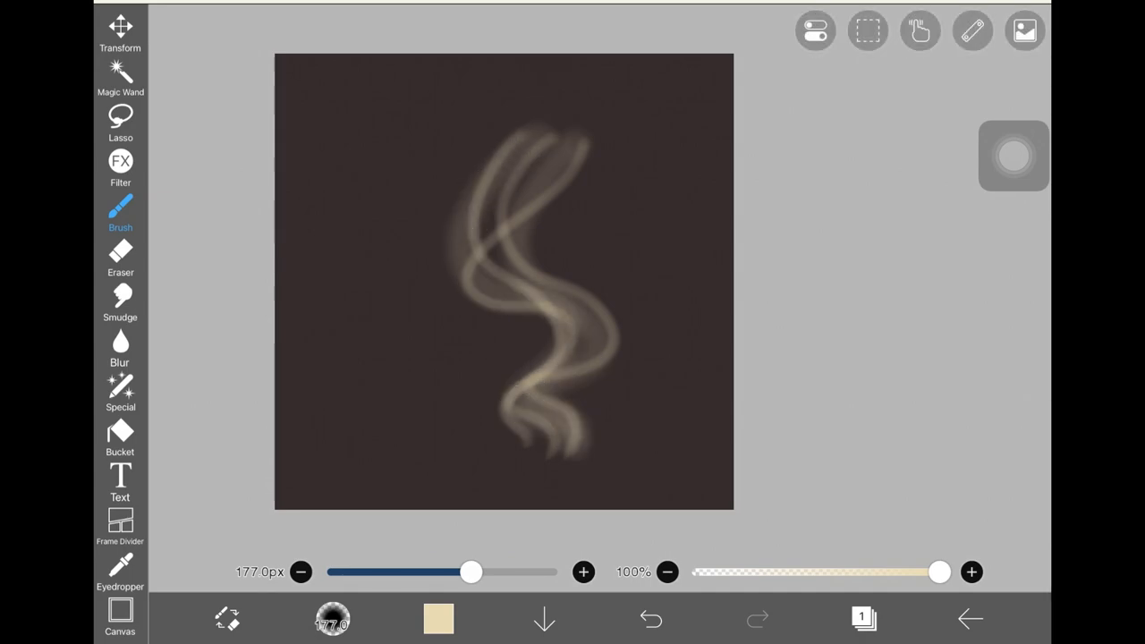
{"action": "left_click_drag", "start_coordinate": [472, 572], "coordinate": [437, 573]}
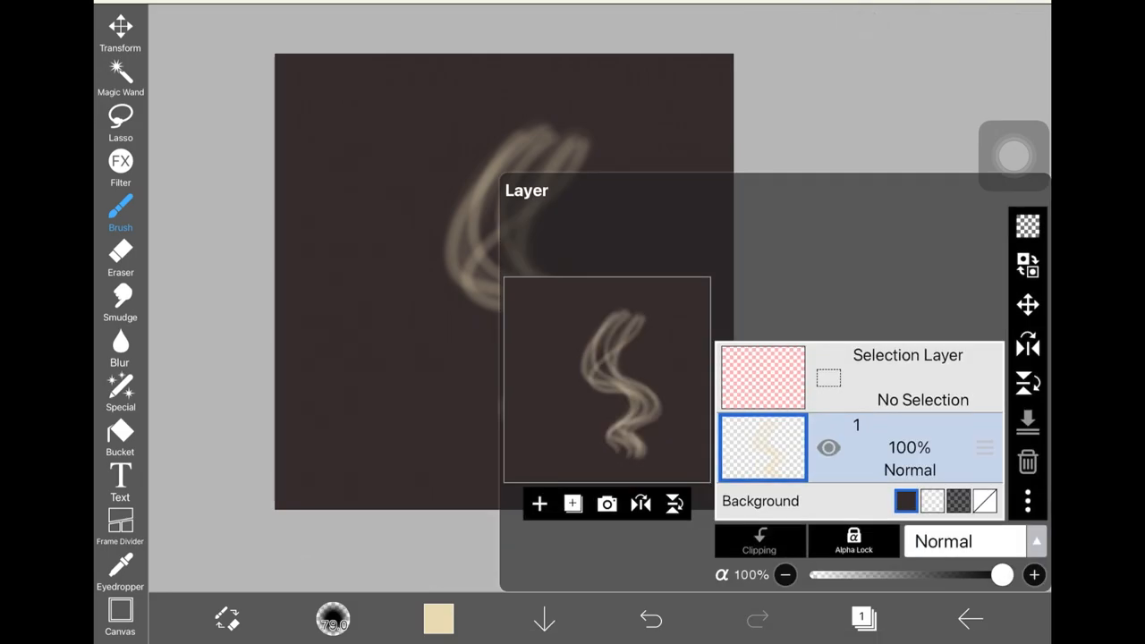
Close the layer list, undo a stroke, and enlarge the brush to about 172 px
{"action": "left_click", "coordinate": [540, 505]}
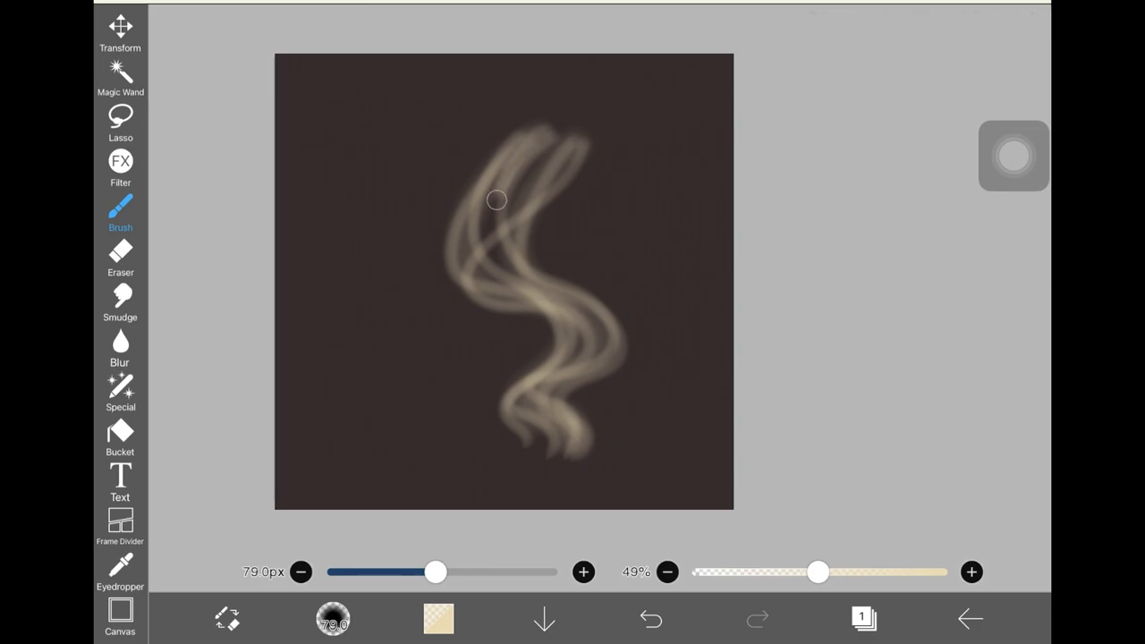
{"action": "left_click", "coordinate": [652, 619]}
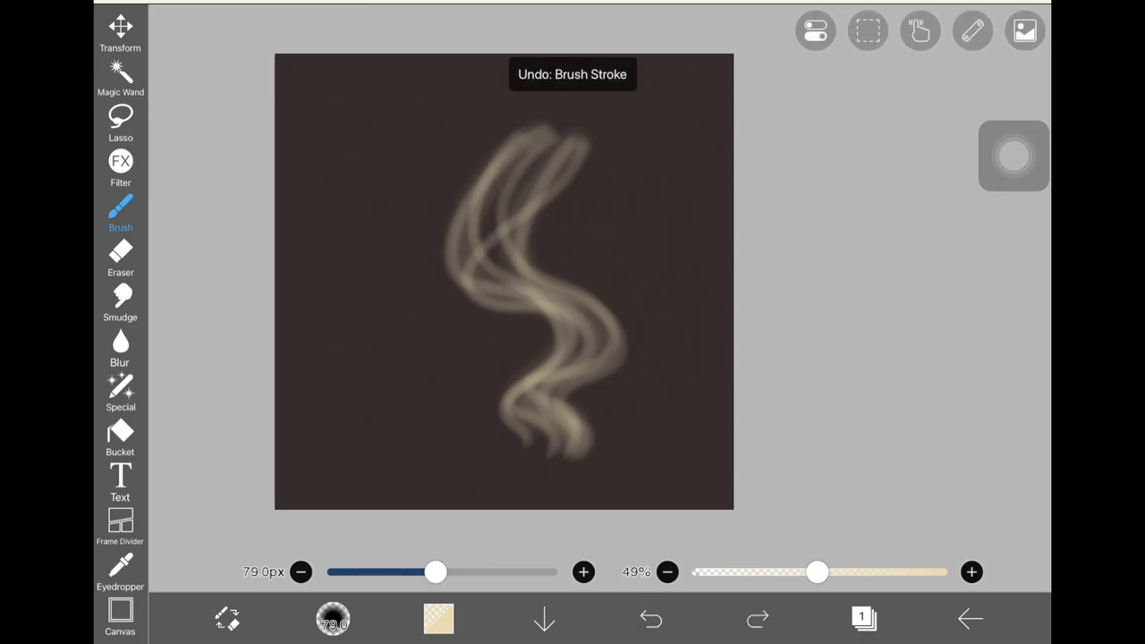
{"action": "left_click_drag", "start_coordinate": [437, 572], "coordinate": [473, 573]}
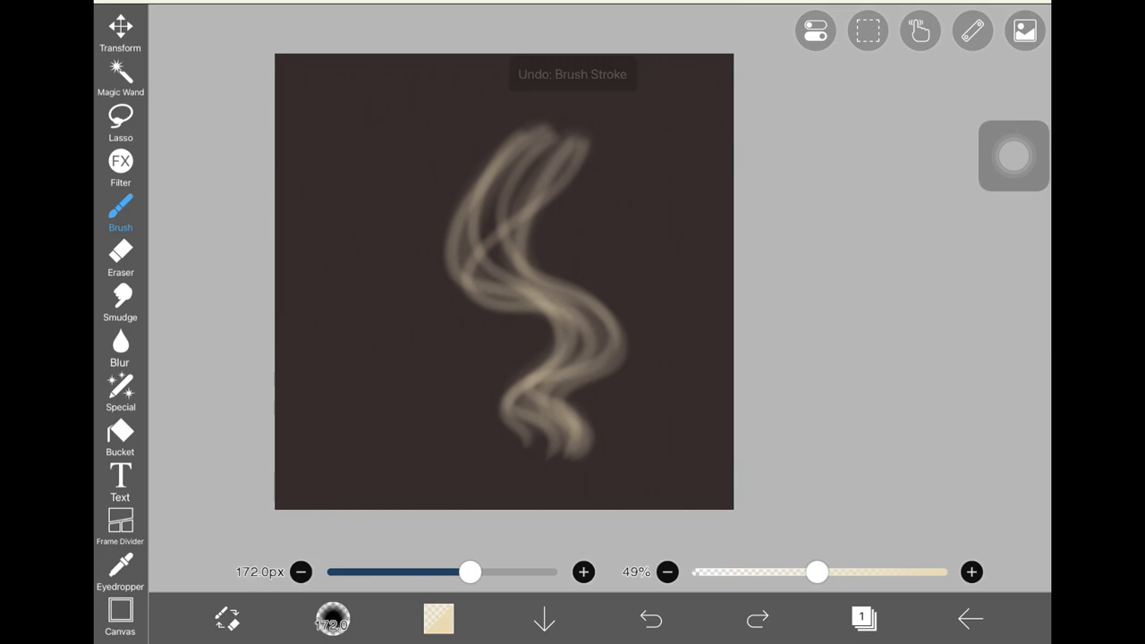
Add a second layer for finer strands and an empty third layer above it
{"action": "left_click", "coordinate": [651, 620]}
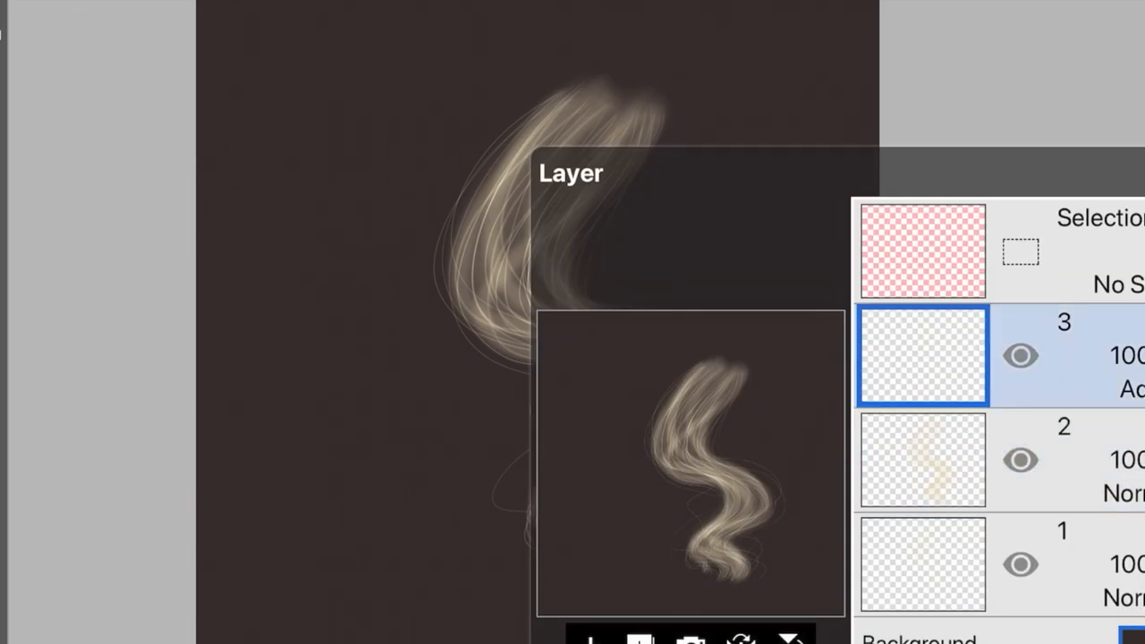
Paint thin bright highlight strands along the hair curves with a 16–24 px brush
{"action": "left_click", "coordinate": [964, 540]}
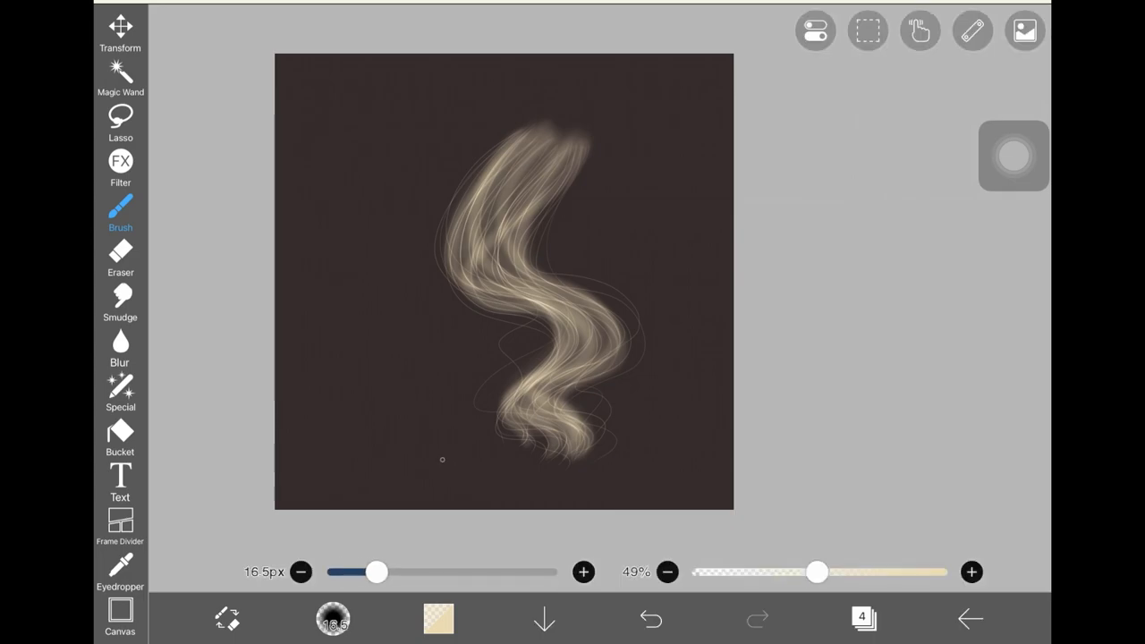
{"action": "left_click_drag", "start_coordinate": [376, 573], "coordinate": [389, 573]}
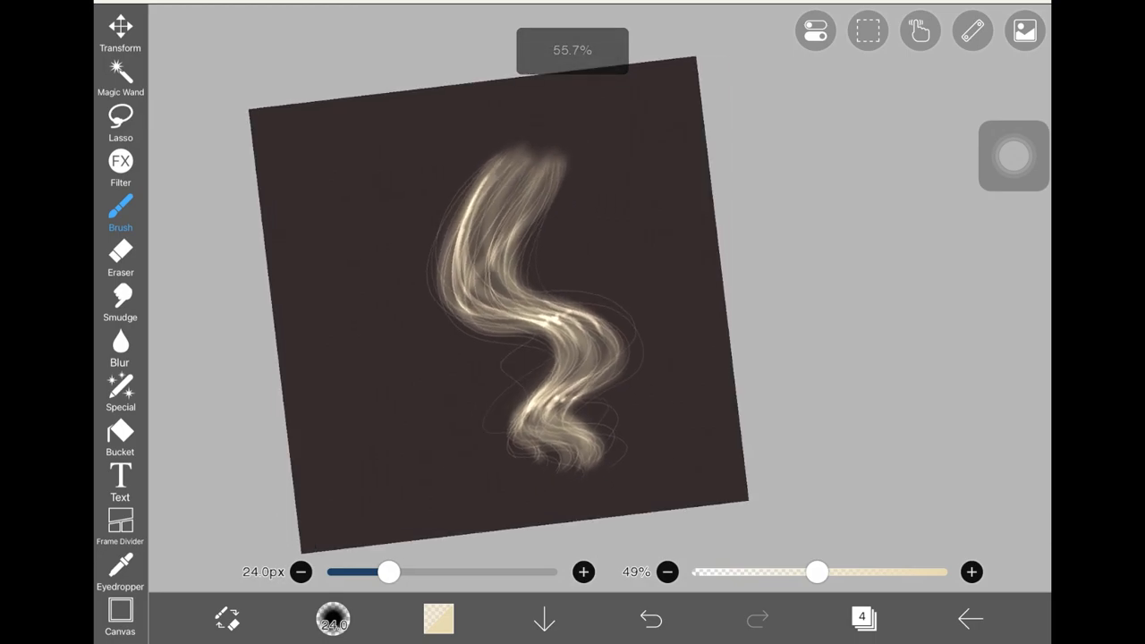
Smudge at 32 px, 11% strength along the strands to blend the highlights in
{"action": "left_click", "coordinate": [120, 301]}
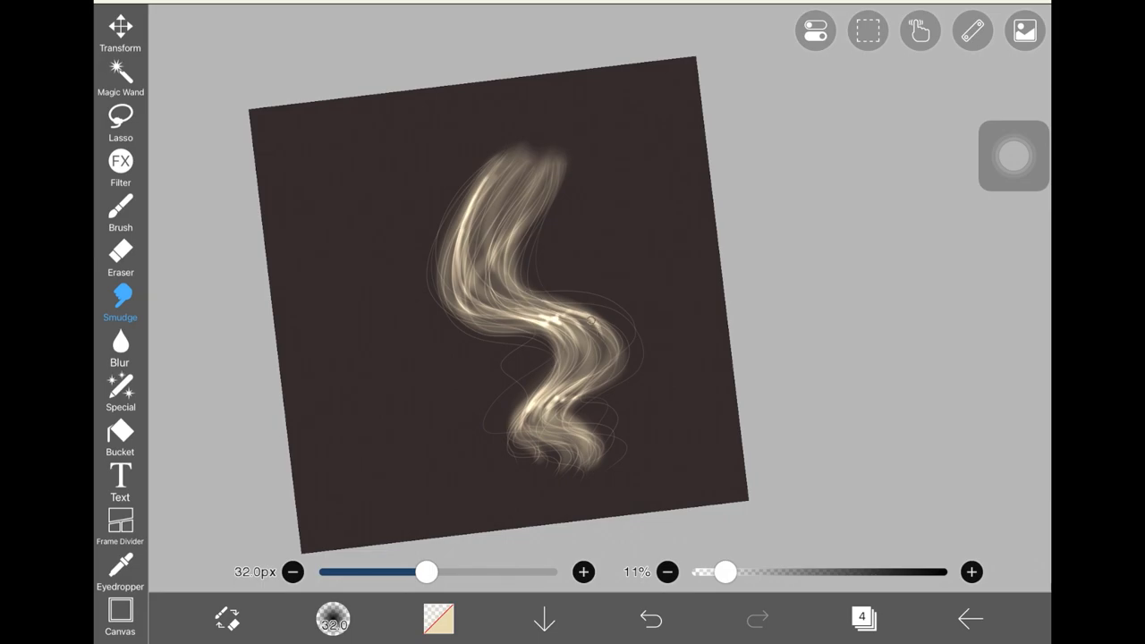
{"action": "left_click_drag", "start_coordinate": [425, 573], "coordinate": [451, 573]}
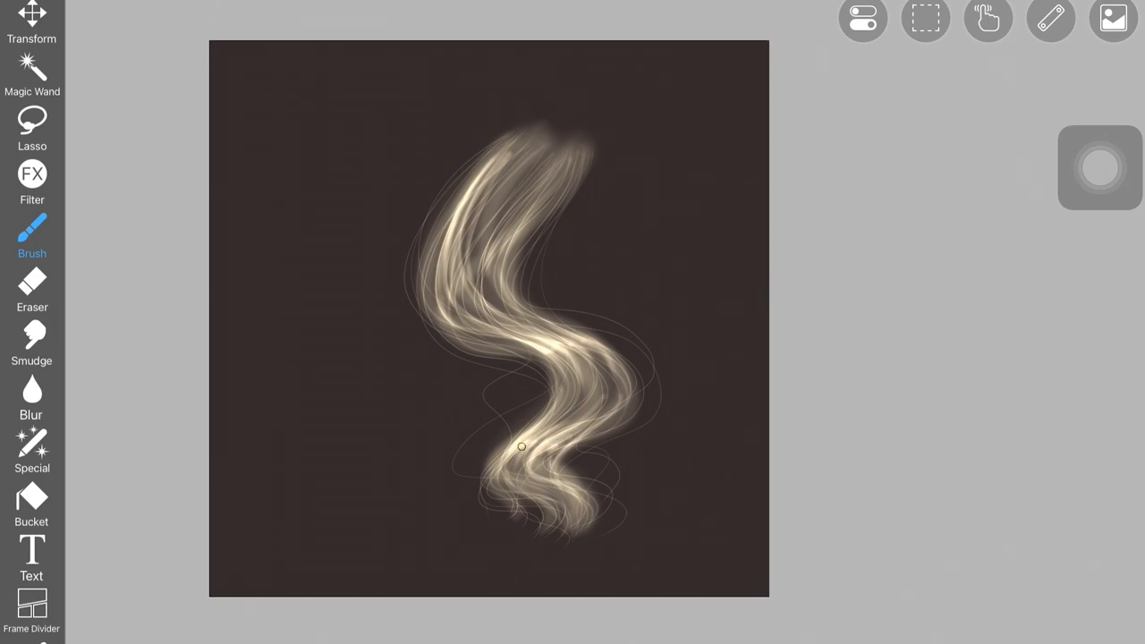
Duplicate the bottom 44% Multiply layer from the add-layer menu
{"action": "left_click", "coordinate": [32, 344]}
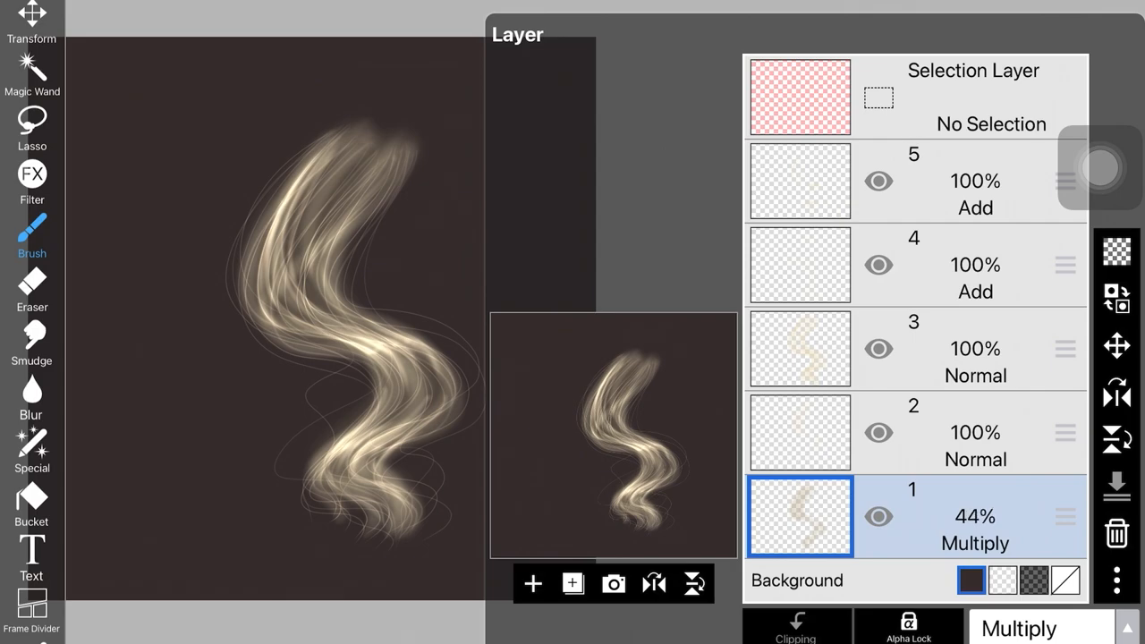
{"action": "left_click", "coordinate": [573, 583]}
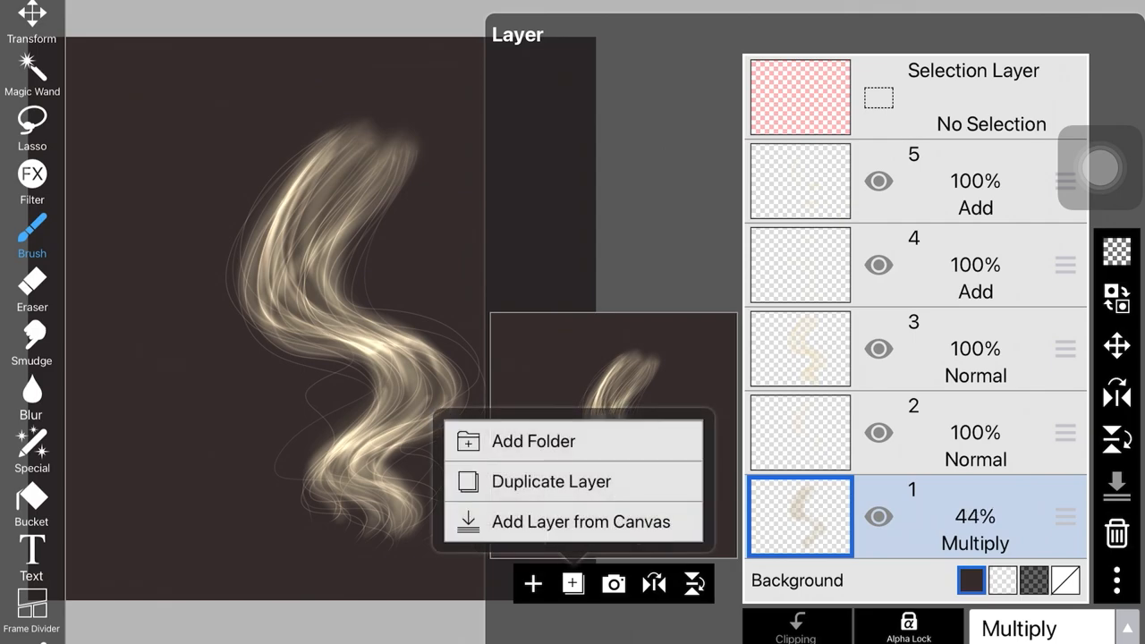
{"action": "left_click", "coordinate": [1018, 627]}
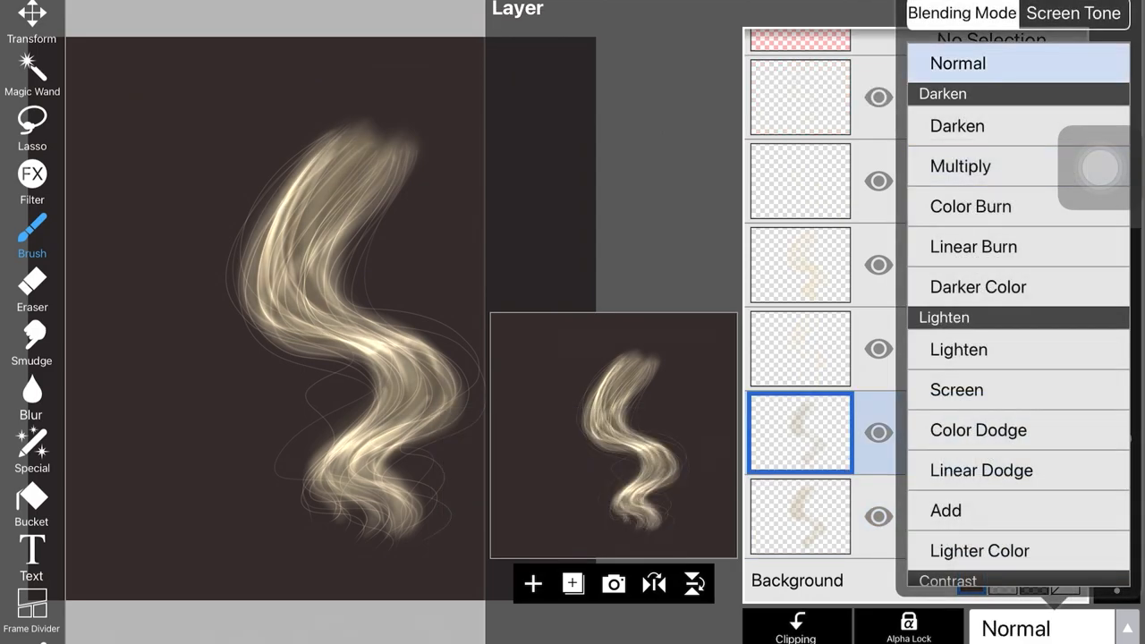